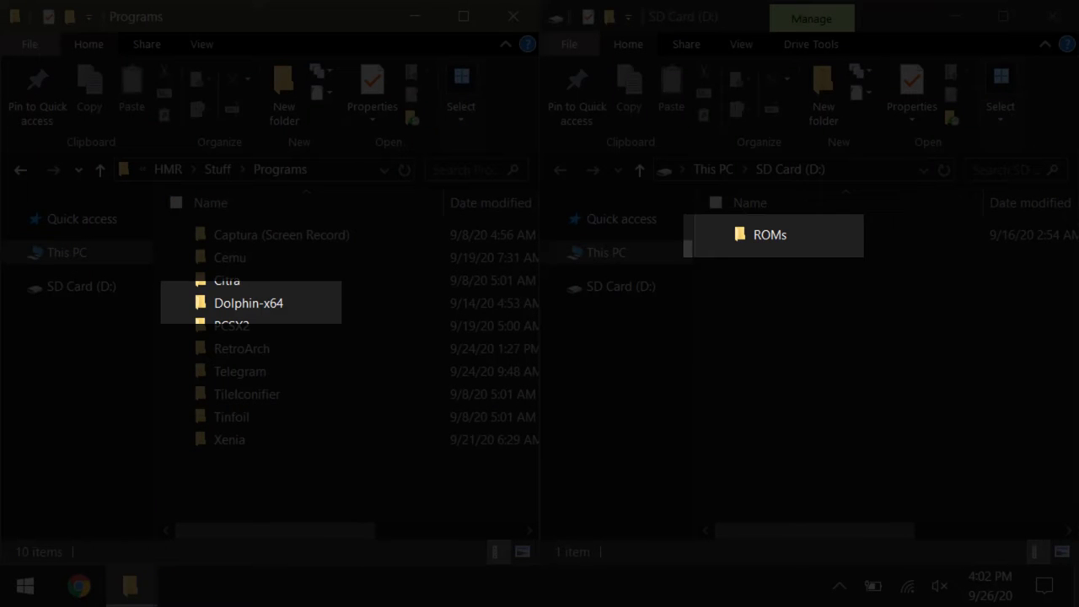
left_click(248, 303)
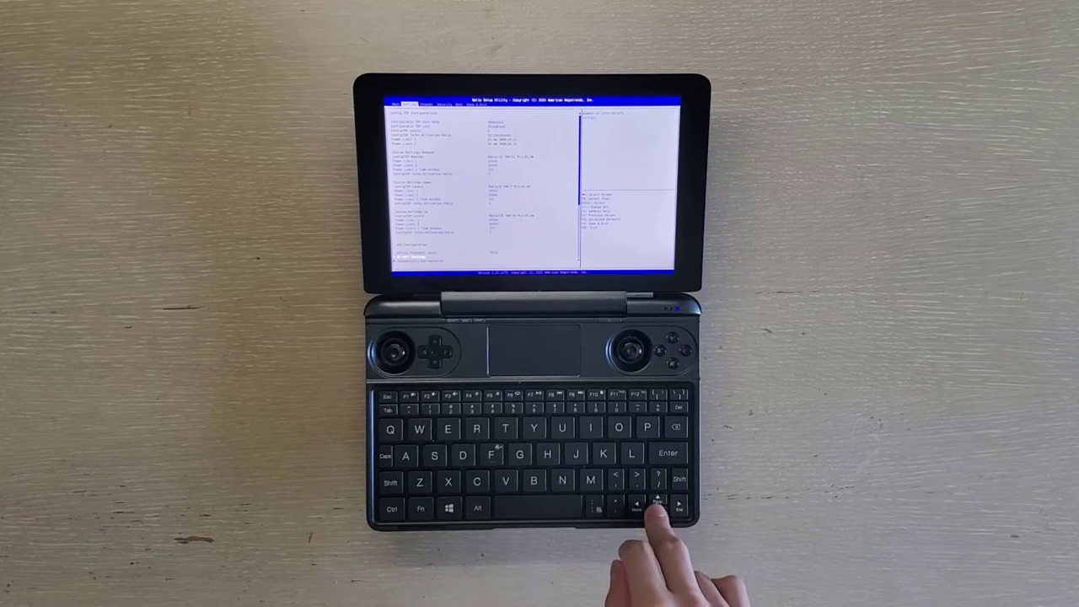
key("down")
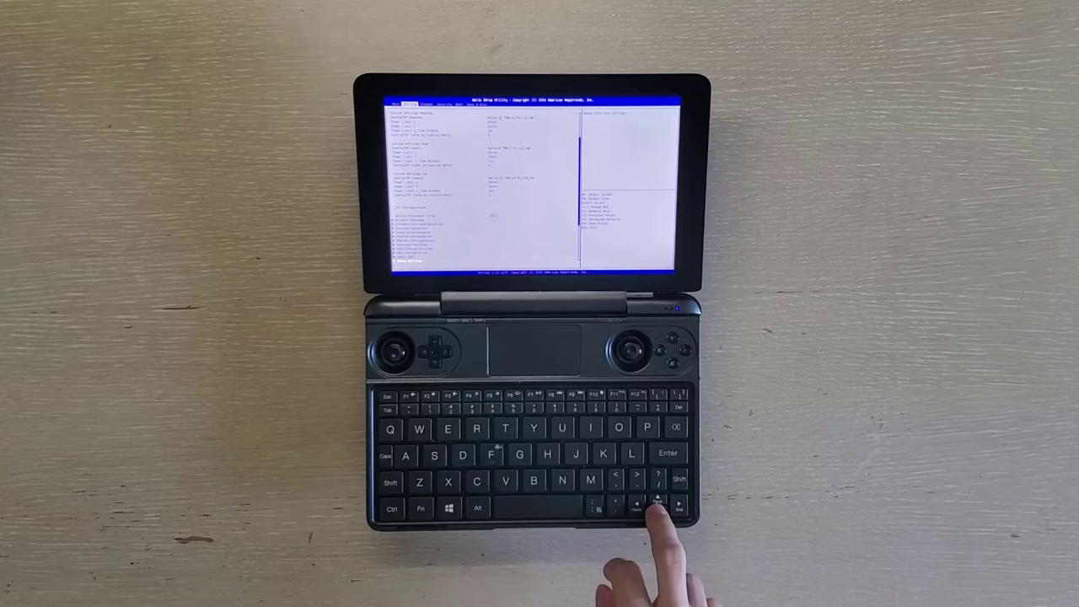